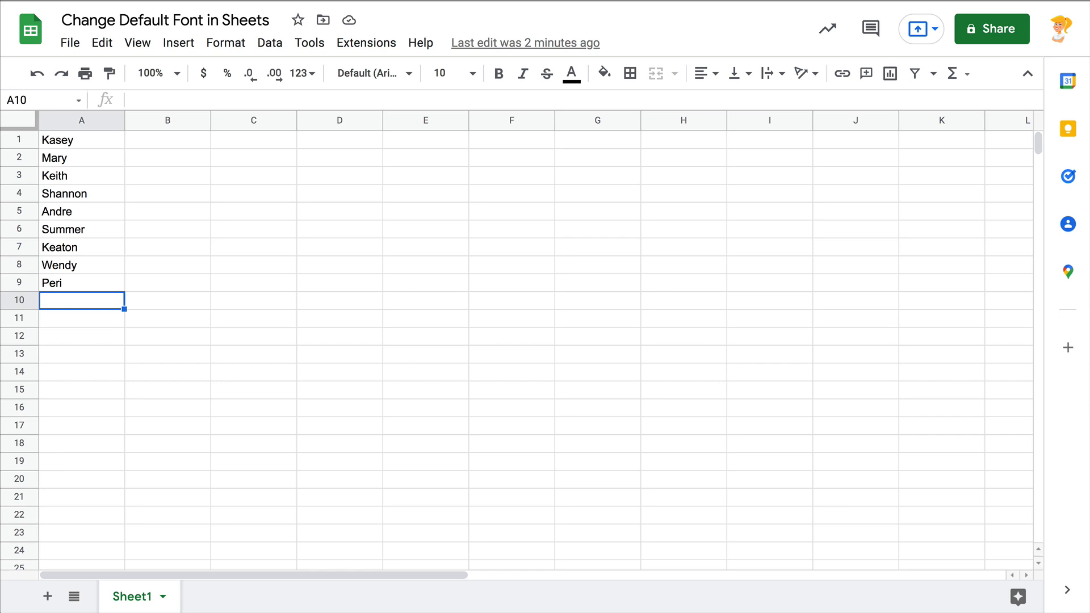
pyautogui.moveTo(371, 376)
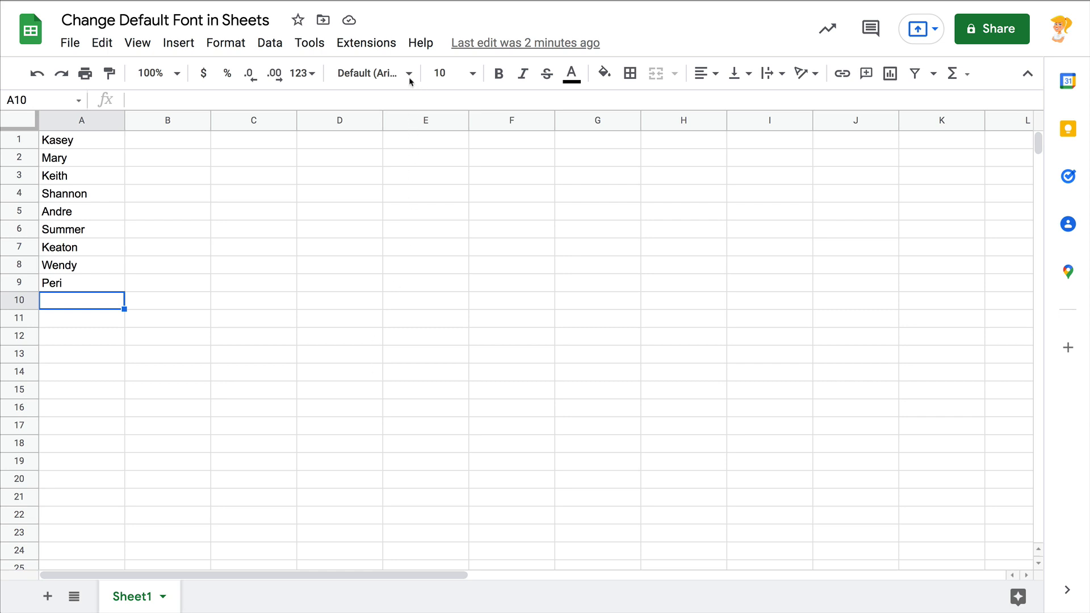
# Peek at the toolbar font list and dismiss it without changing the font.
pyautogui.click(373, 72)
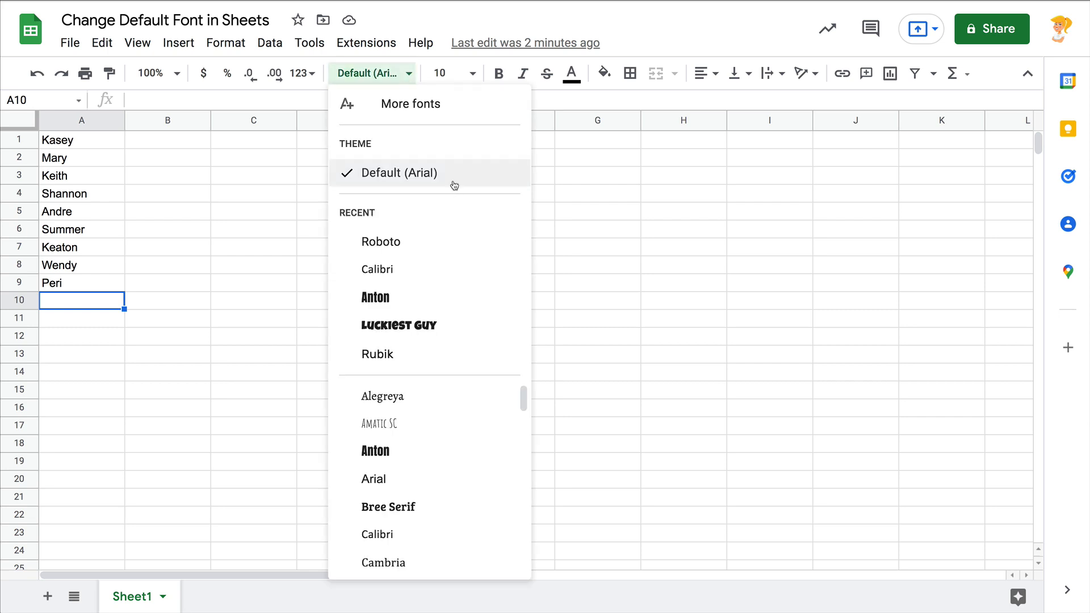
pyautogui.click(400, 173)
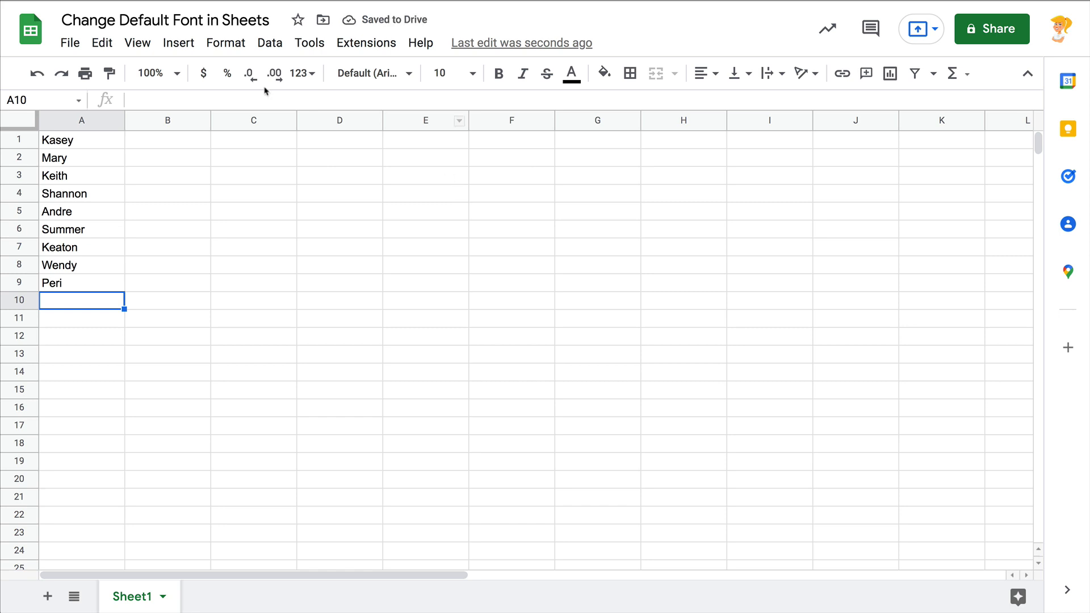
# Bring up the Themes sidebar via Format > Theme and browse the available themes.
pyautogui.click(225, 42)
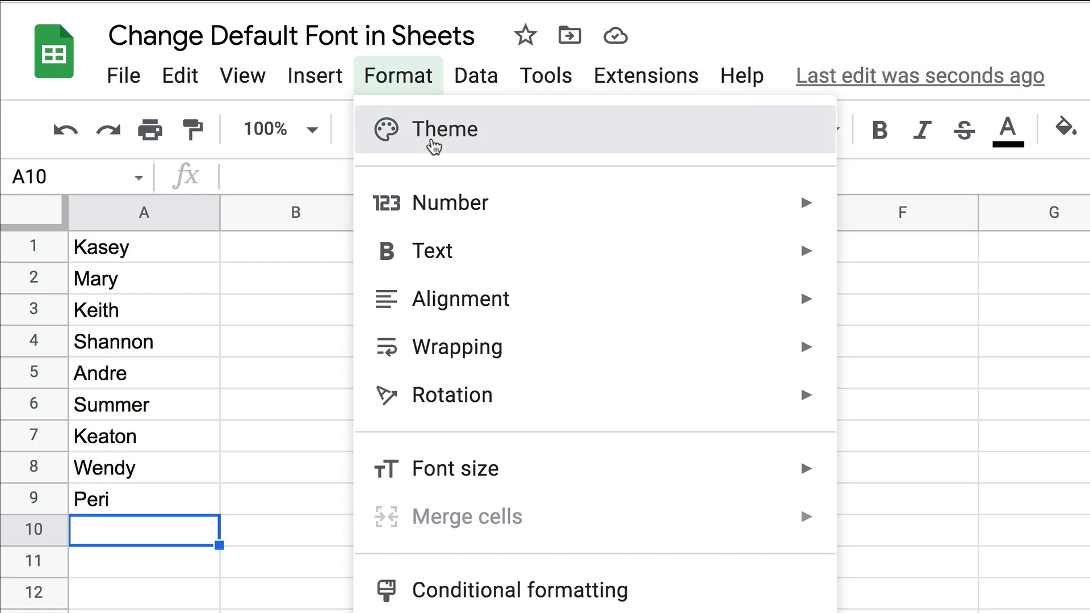
pyautogui.click(444, 129)
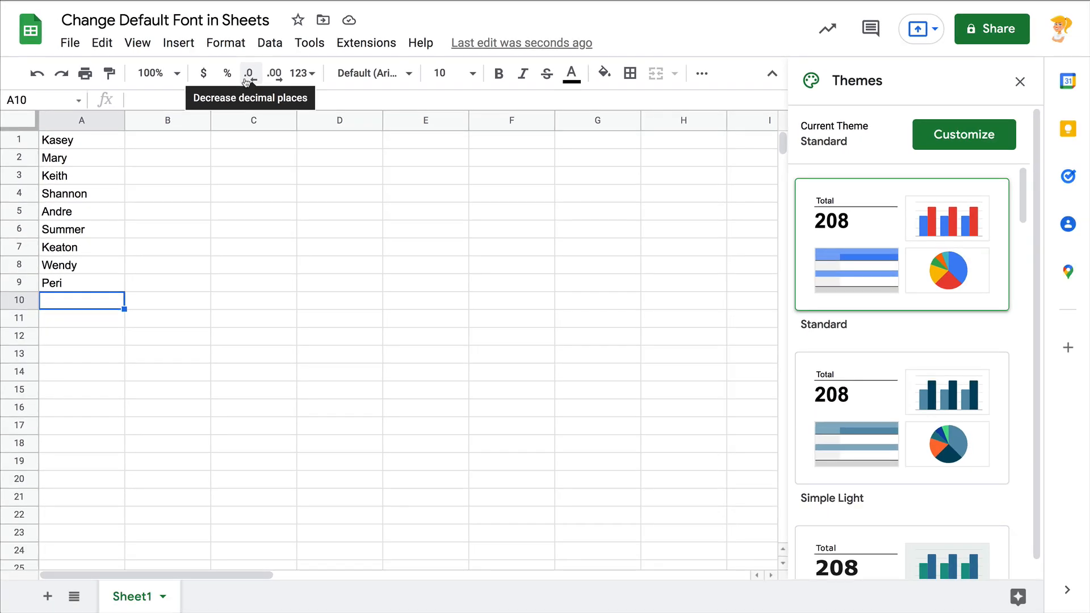
pyautogui.moveTo(934, 104)
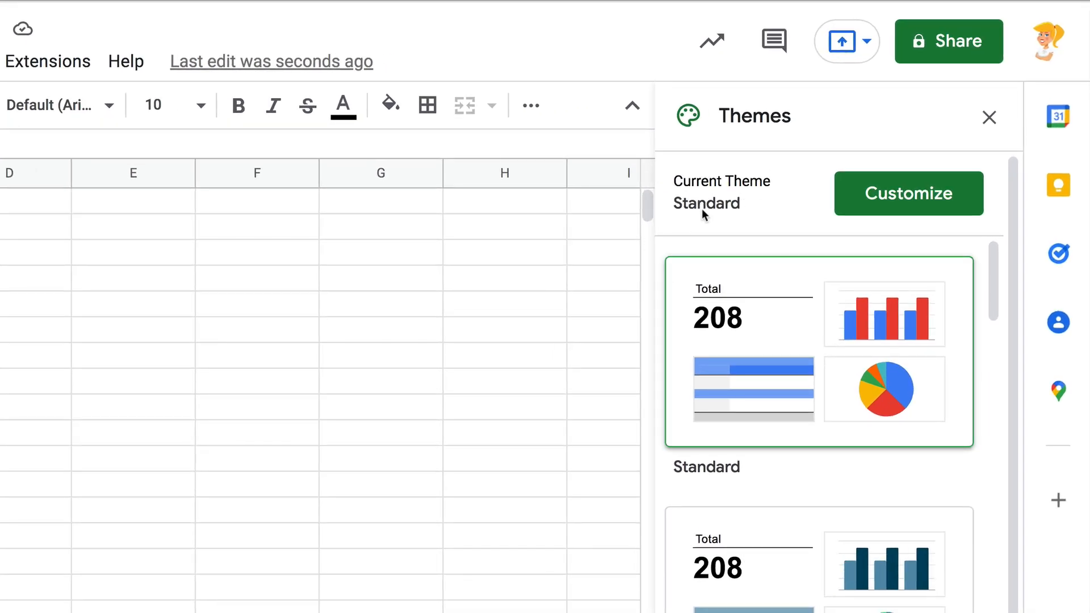
pyautogui.moveTo(796, 435)
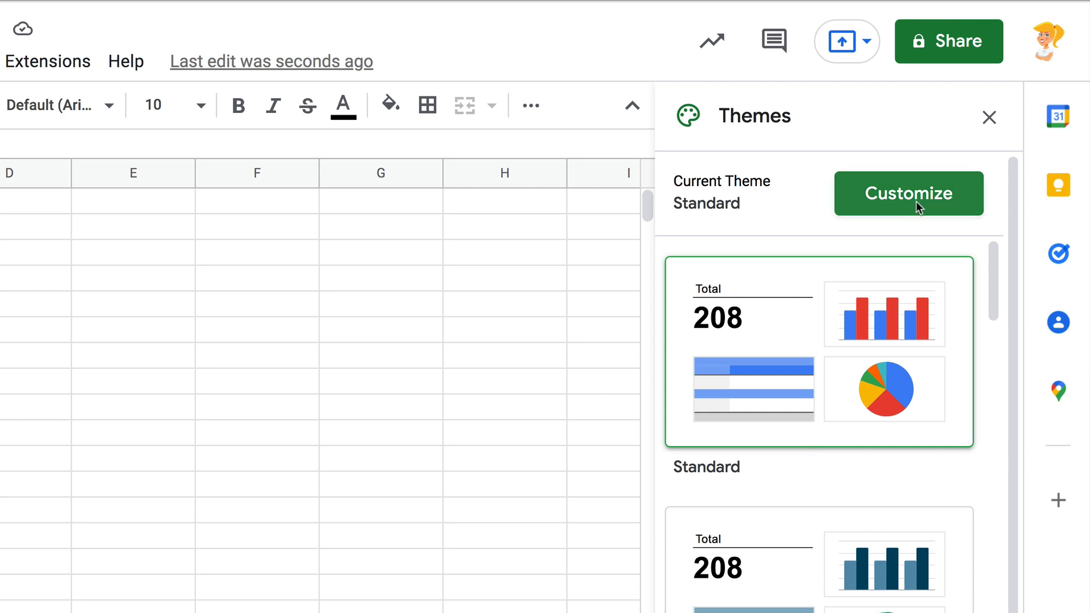
pyautogui.moveTo(851, 449)
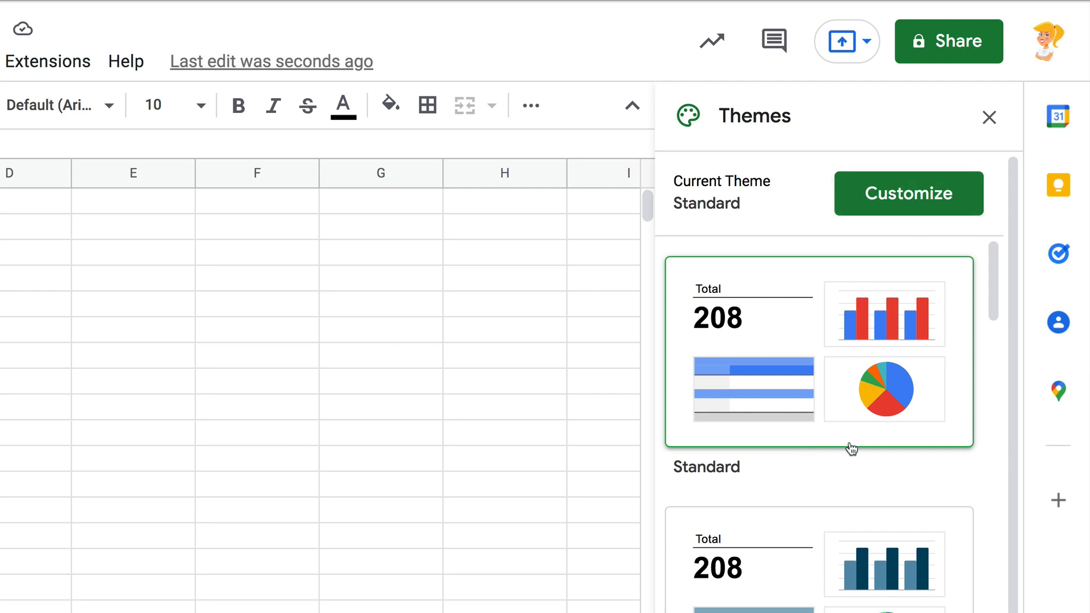
pyautogui.scroll(-3)
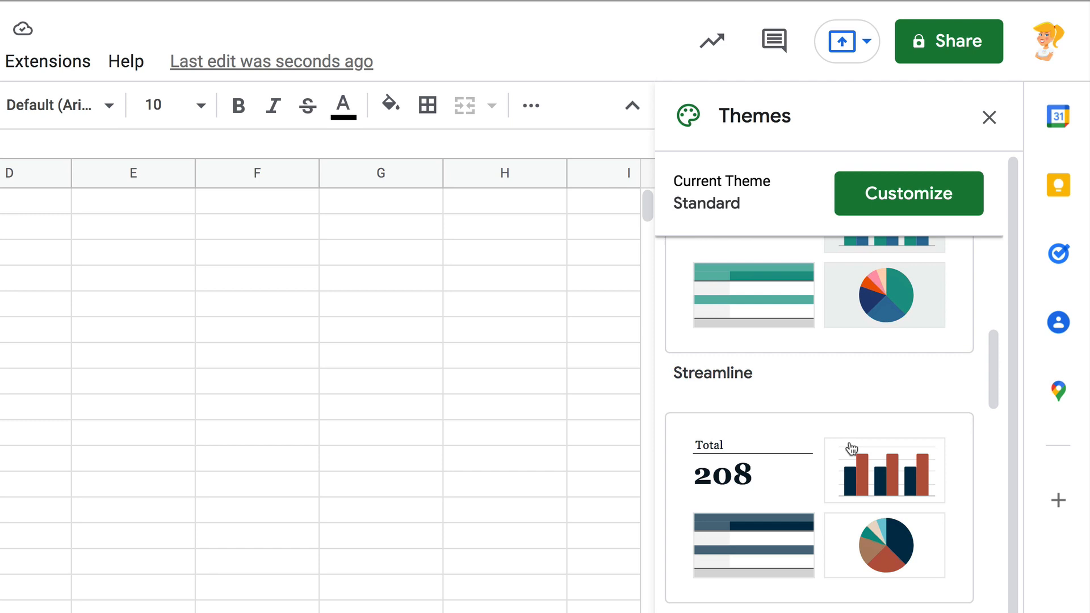
pyautogui.scroll(-3)
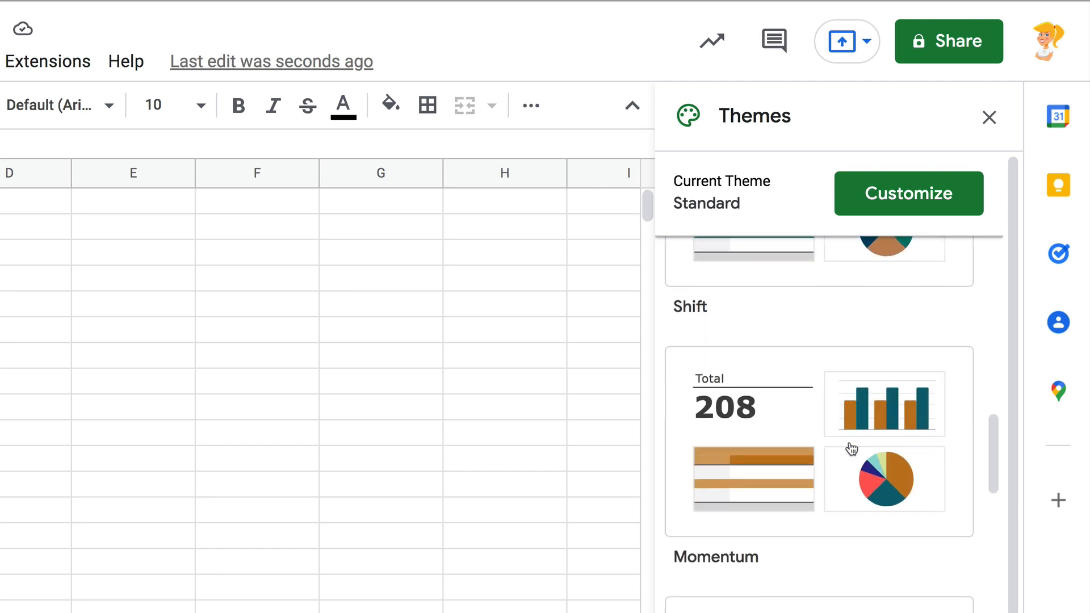
pyautogui.scroll(3)
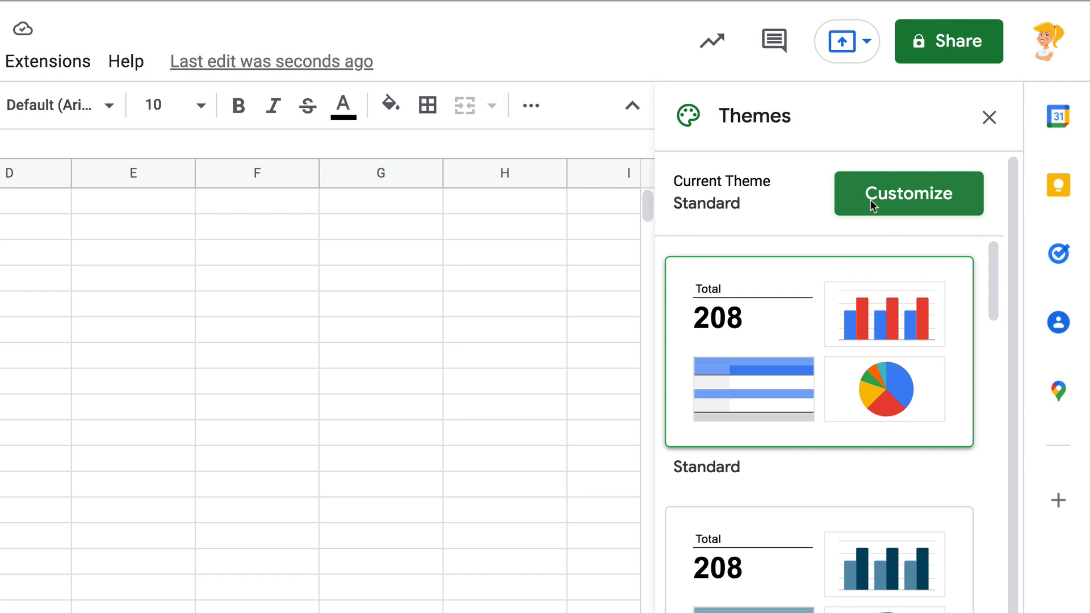
# Begin customizing the Standard theme and reveal its font choices, currently Arial.
pyautogui.click(907, 193)
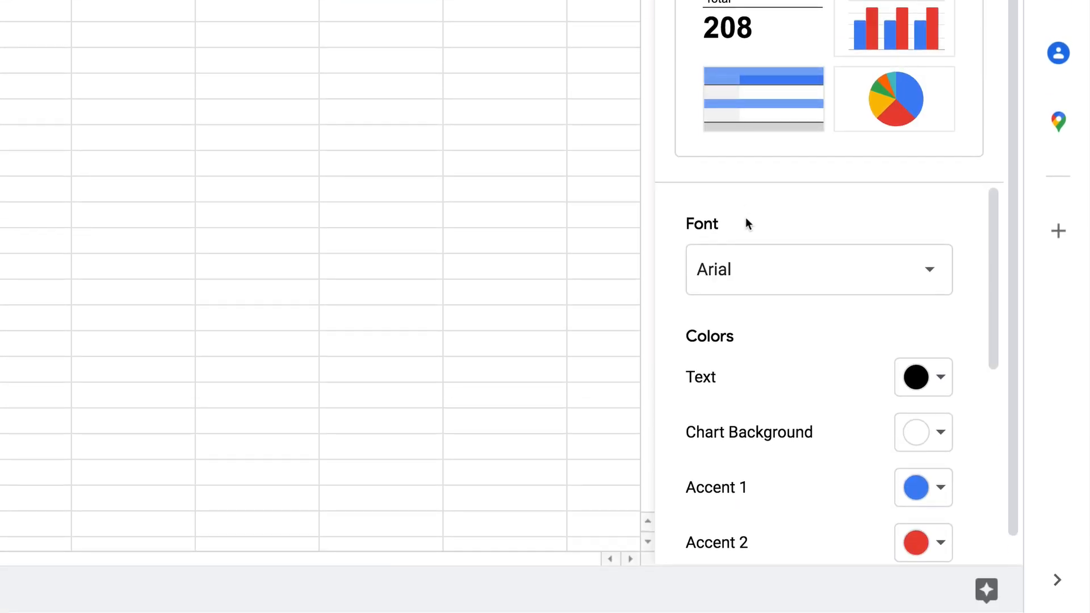
pyautogui.scroll(-3)
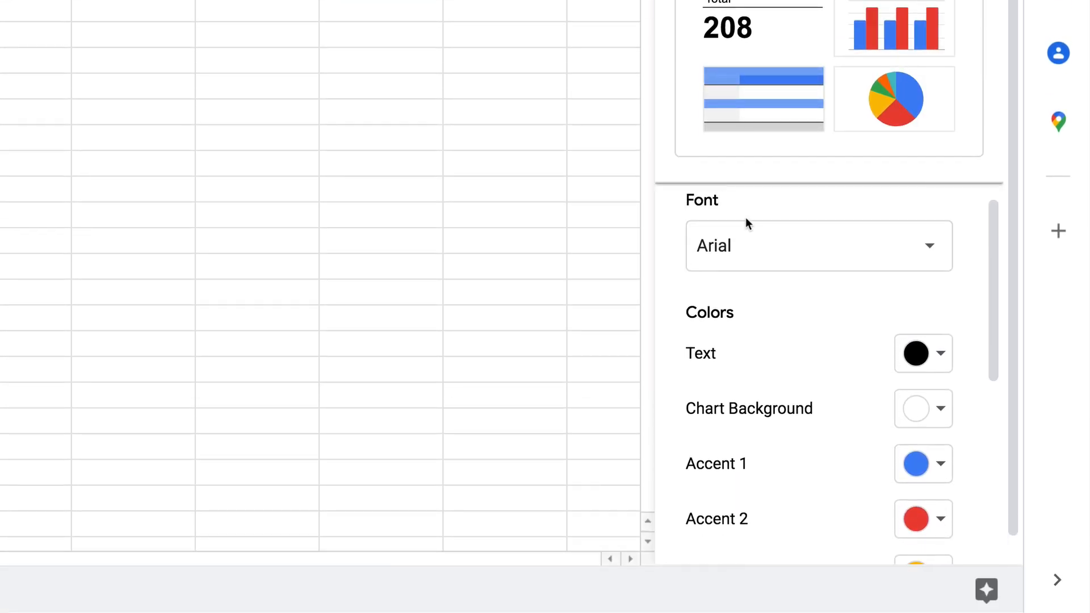
pyautogui.click(819, 245)
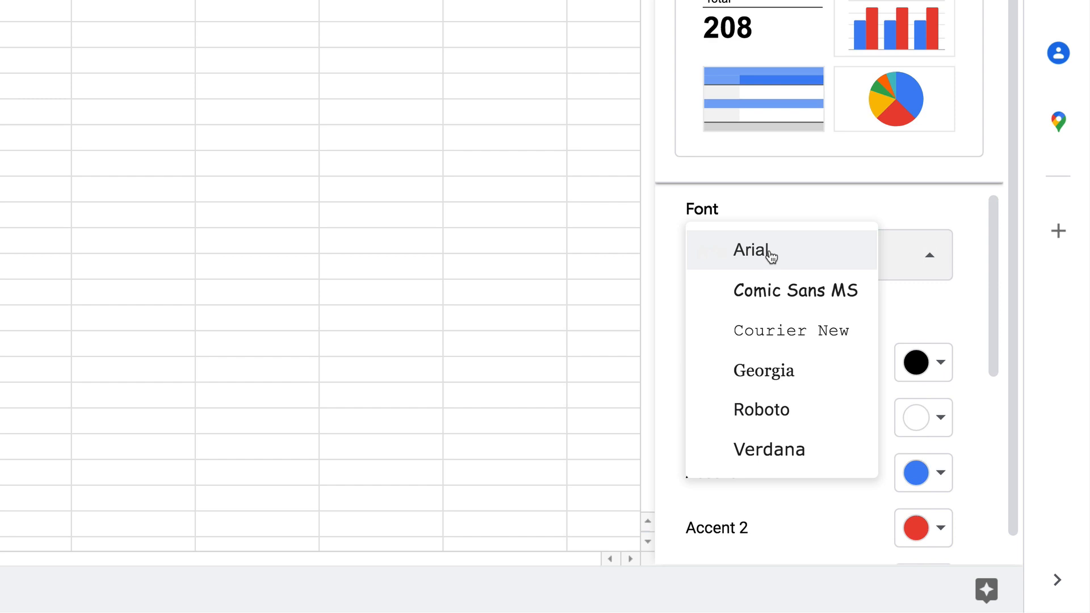
pyautogui.moveTo(768, 449)
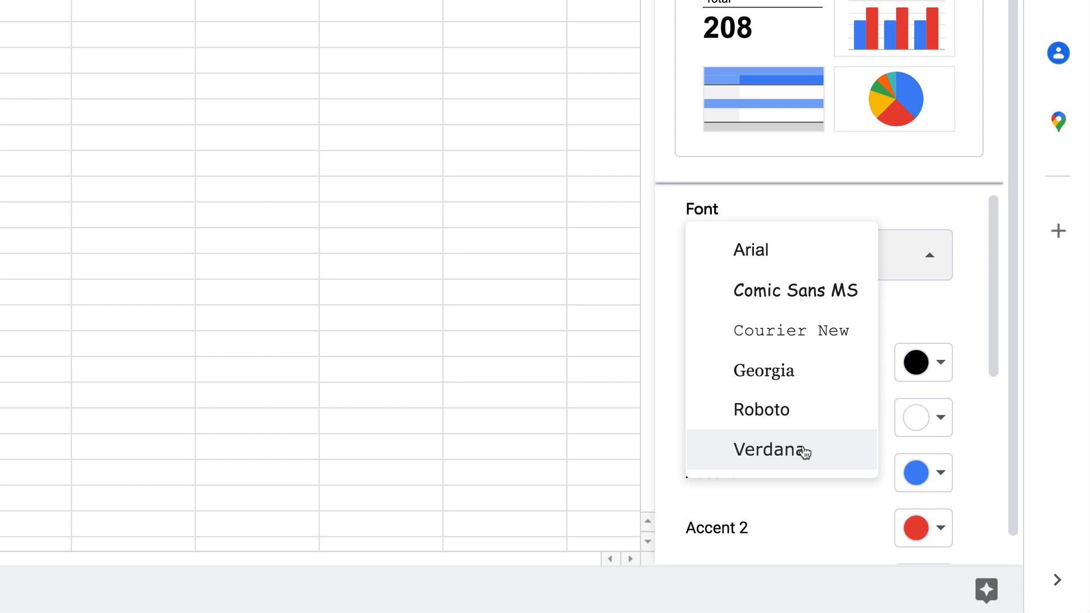
pyautogui.moveTo(826, 388)
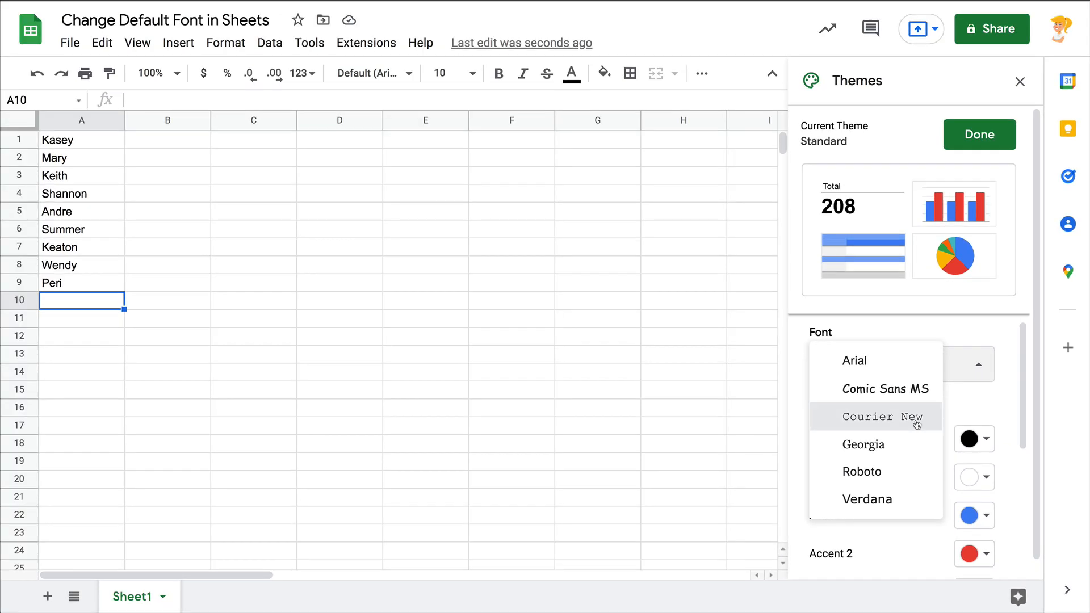
# Try Courier New, then settle on Georgia as the theme's default font, making it Custom.
pyautogui.click(878, 417)
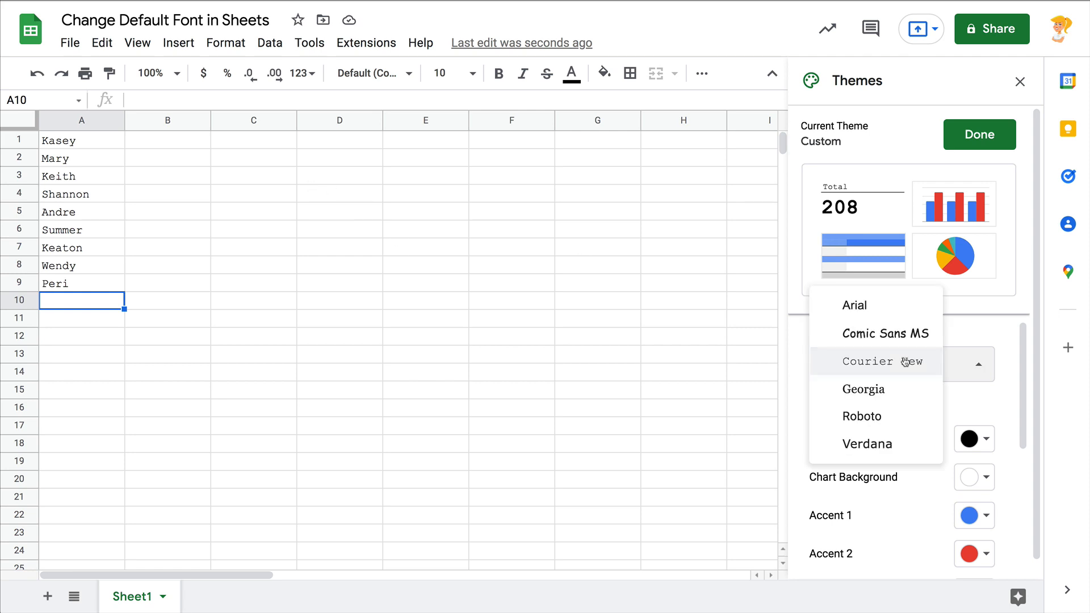
pyautogui.click(863, 388)
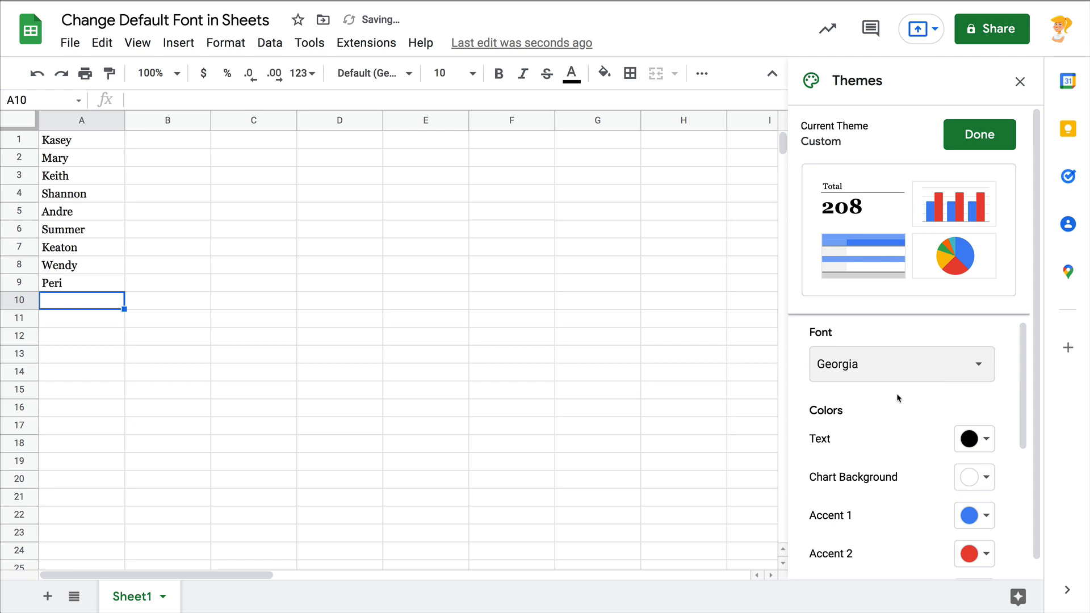
pyautogui.moveTo(980, 464)
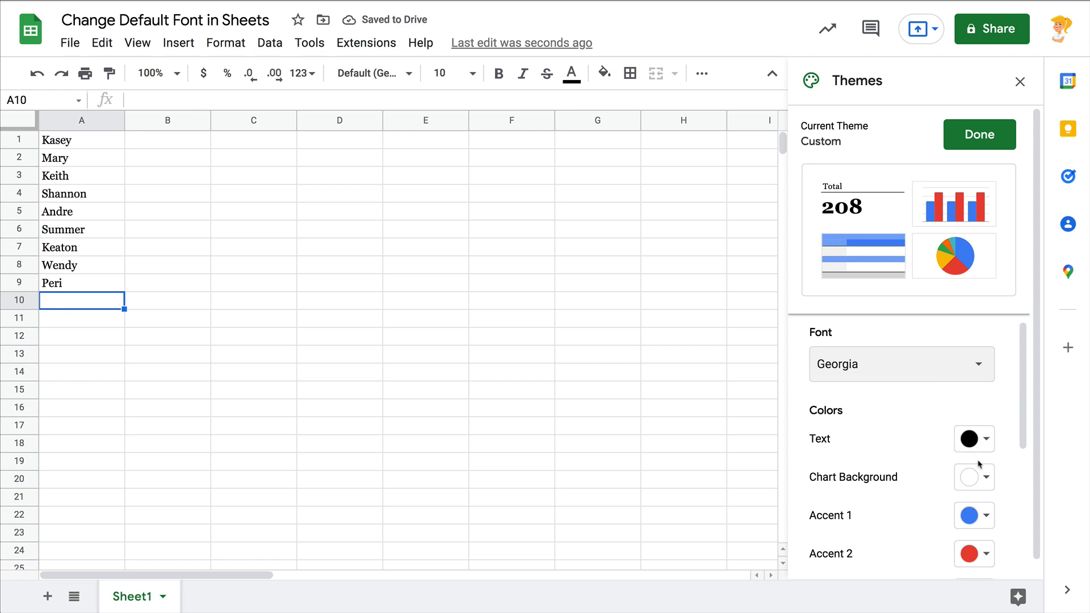
pyautogui.scroll(-3)
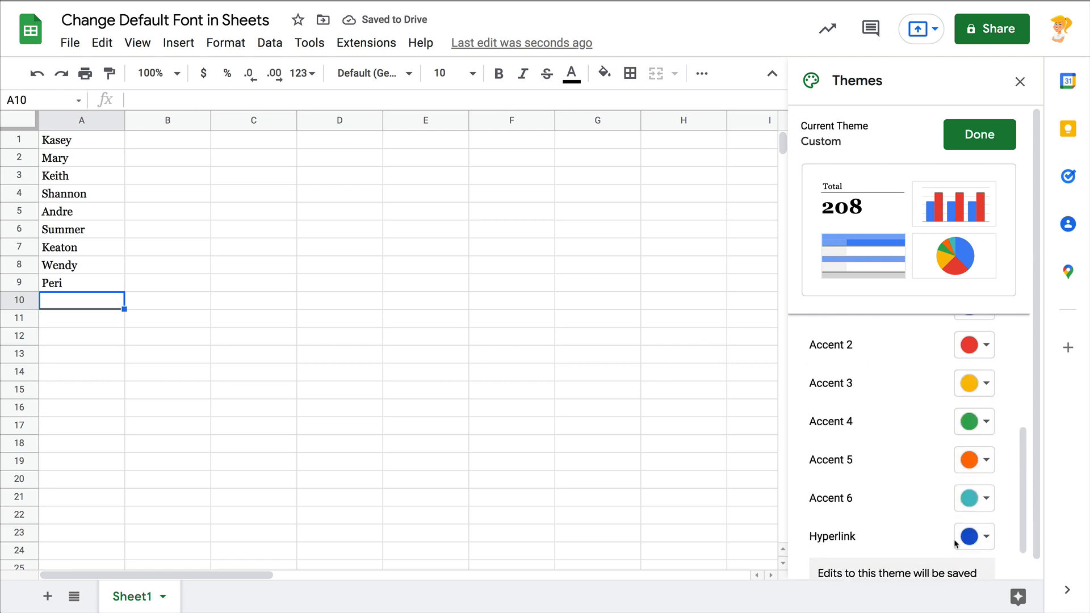
pyautogui.scroll(-3)
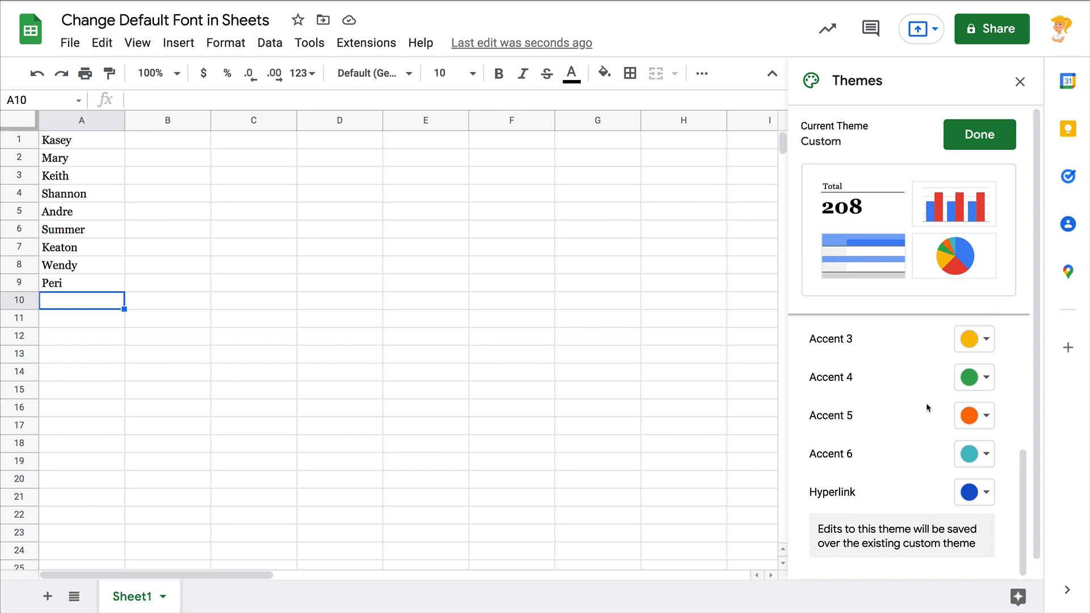
pyautogui.moveTo(1000, 119)
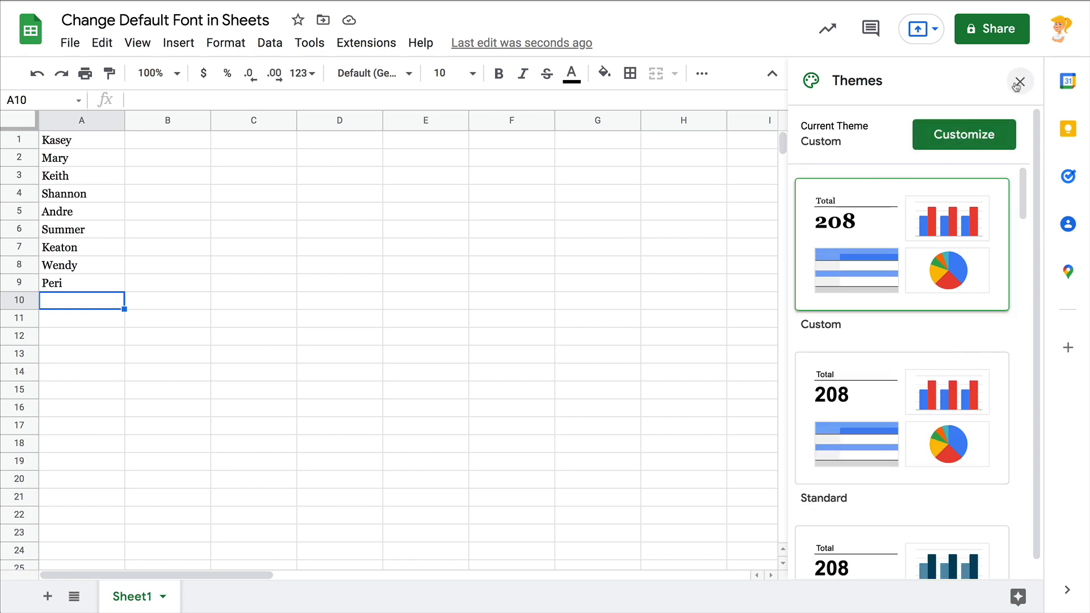
# Close the Themes sidebar and bring up the Format menu again.
pyautogui.click(1018, 81)
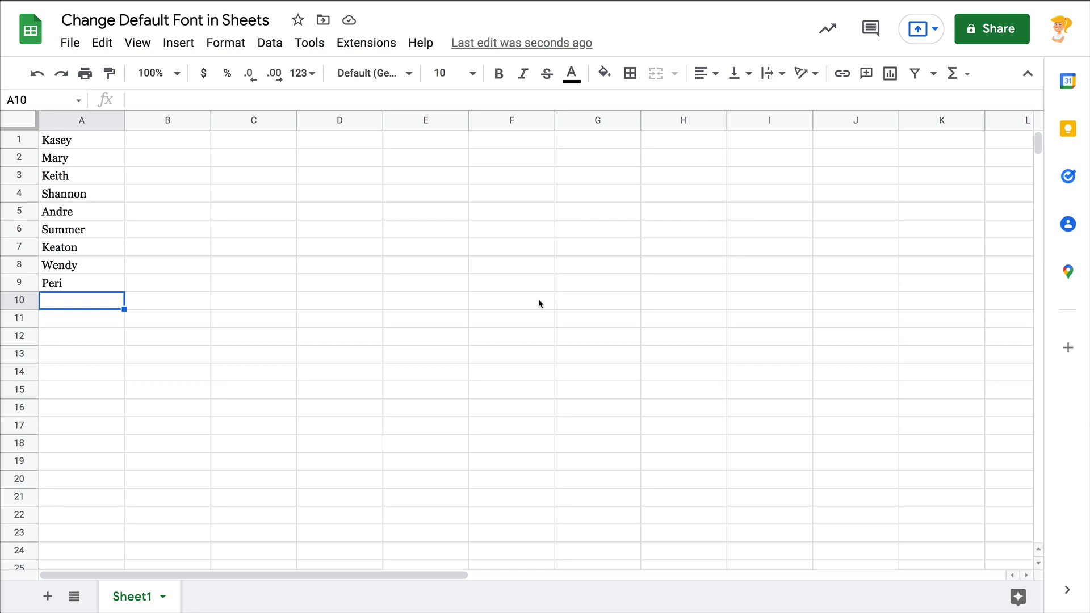
pyautogui.click(225, 42)
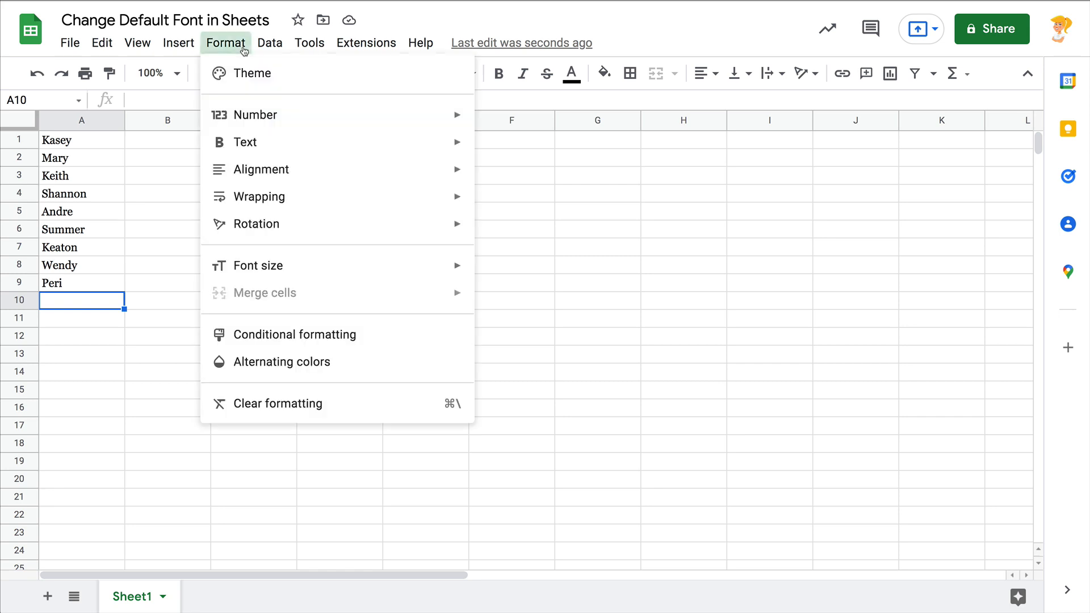
# Reopen the theme settings and resume customizing the Custom theme.
pyautogui.click(254, 72)
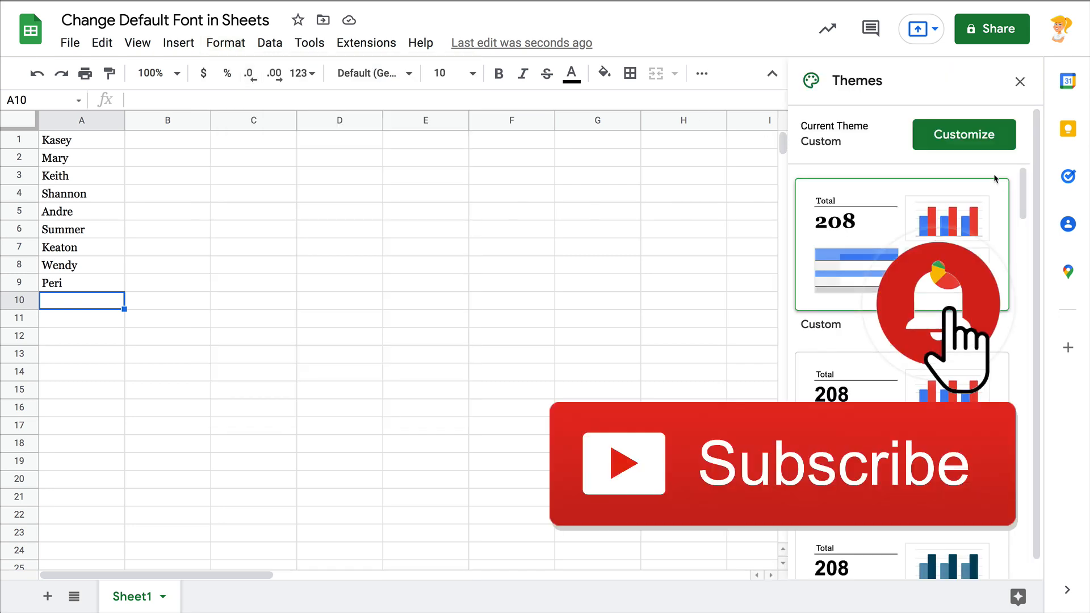
pyautogui.click(963, 134)
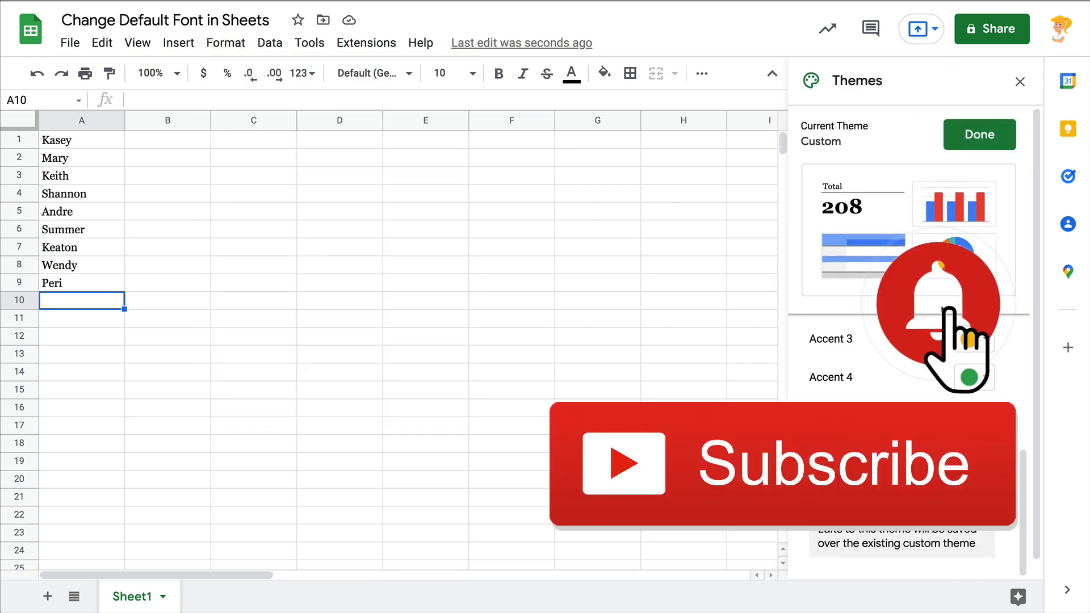